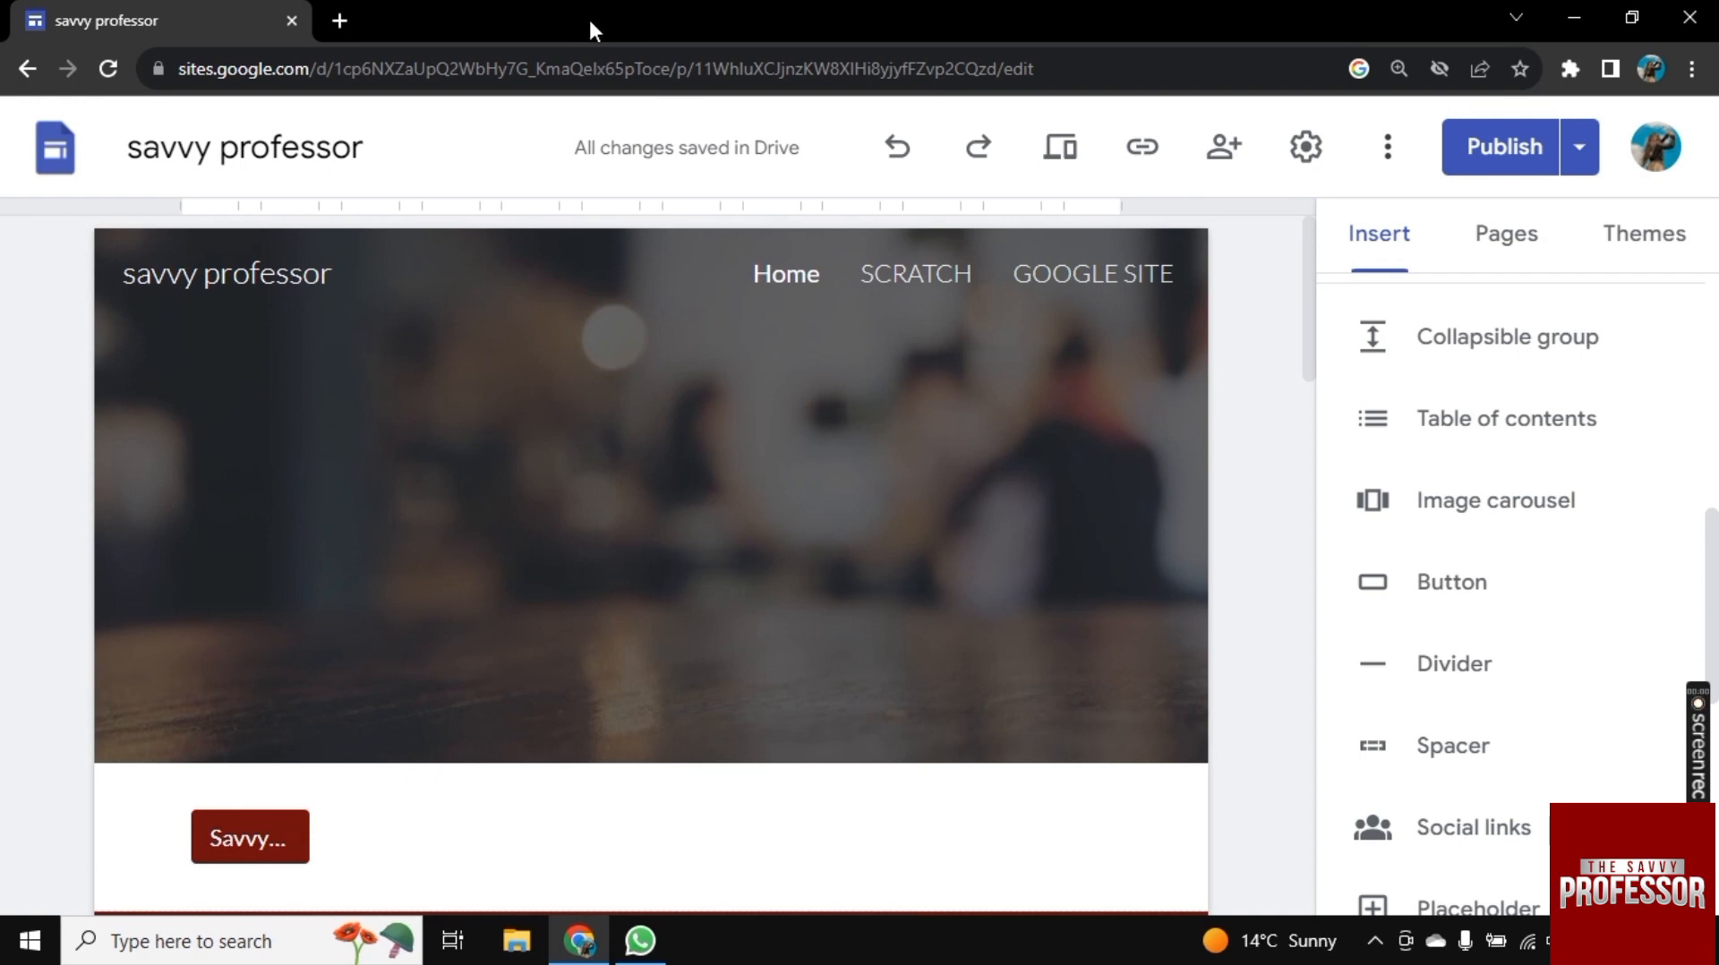
{"action": "mouse_move", "coordinate": [1417, 443]}
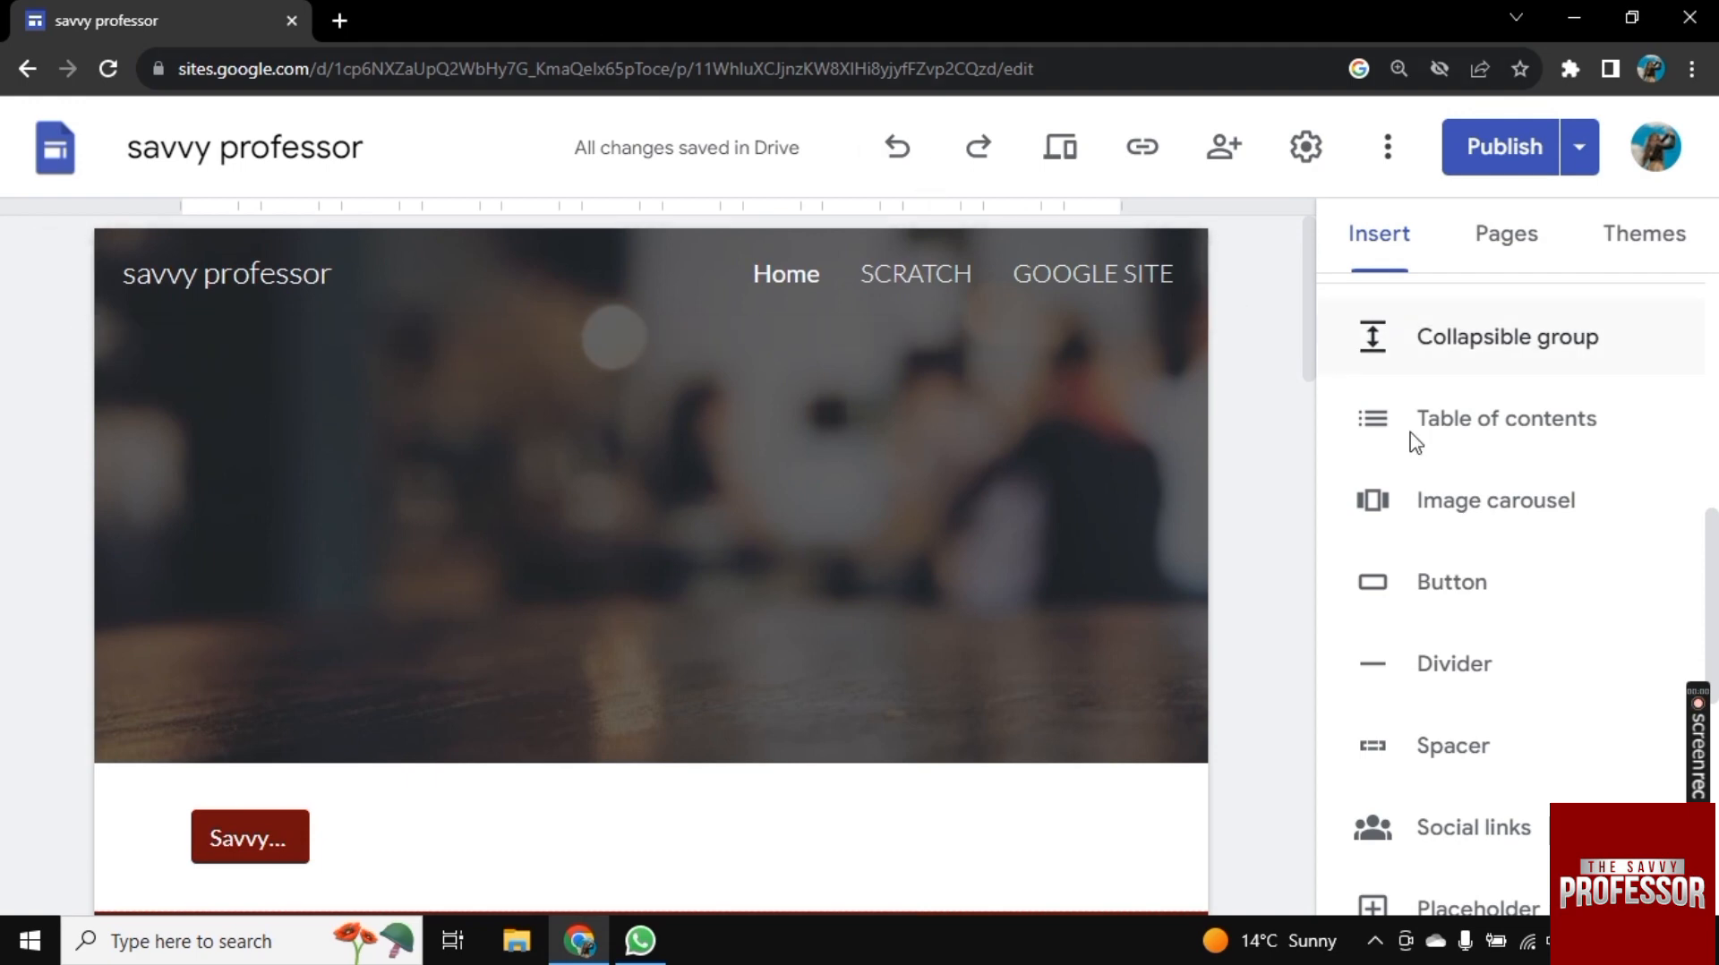
Start a new button named 'ADD BORDERSIN GOOGLE SITE' linking to e.com
{"action": "scroll", "scroll_direction": "up", "scroll_amount": 3}
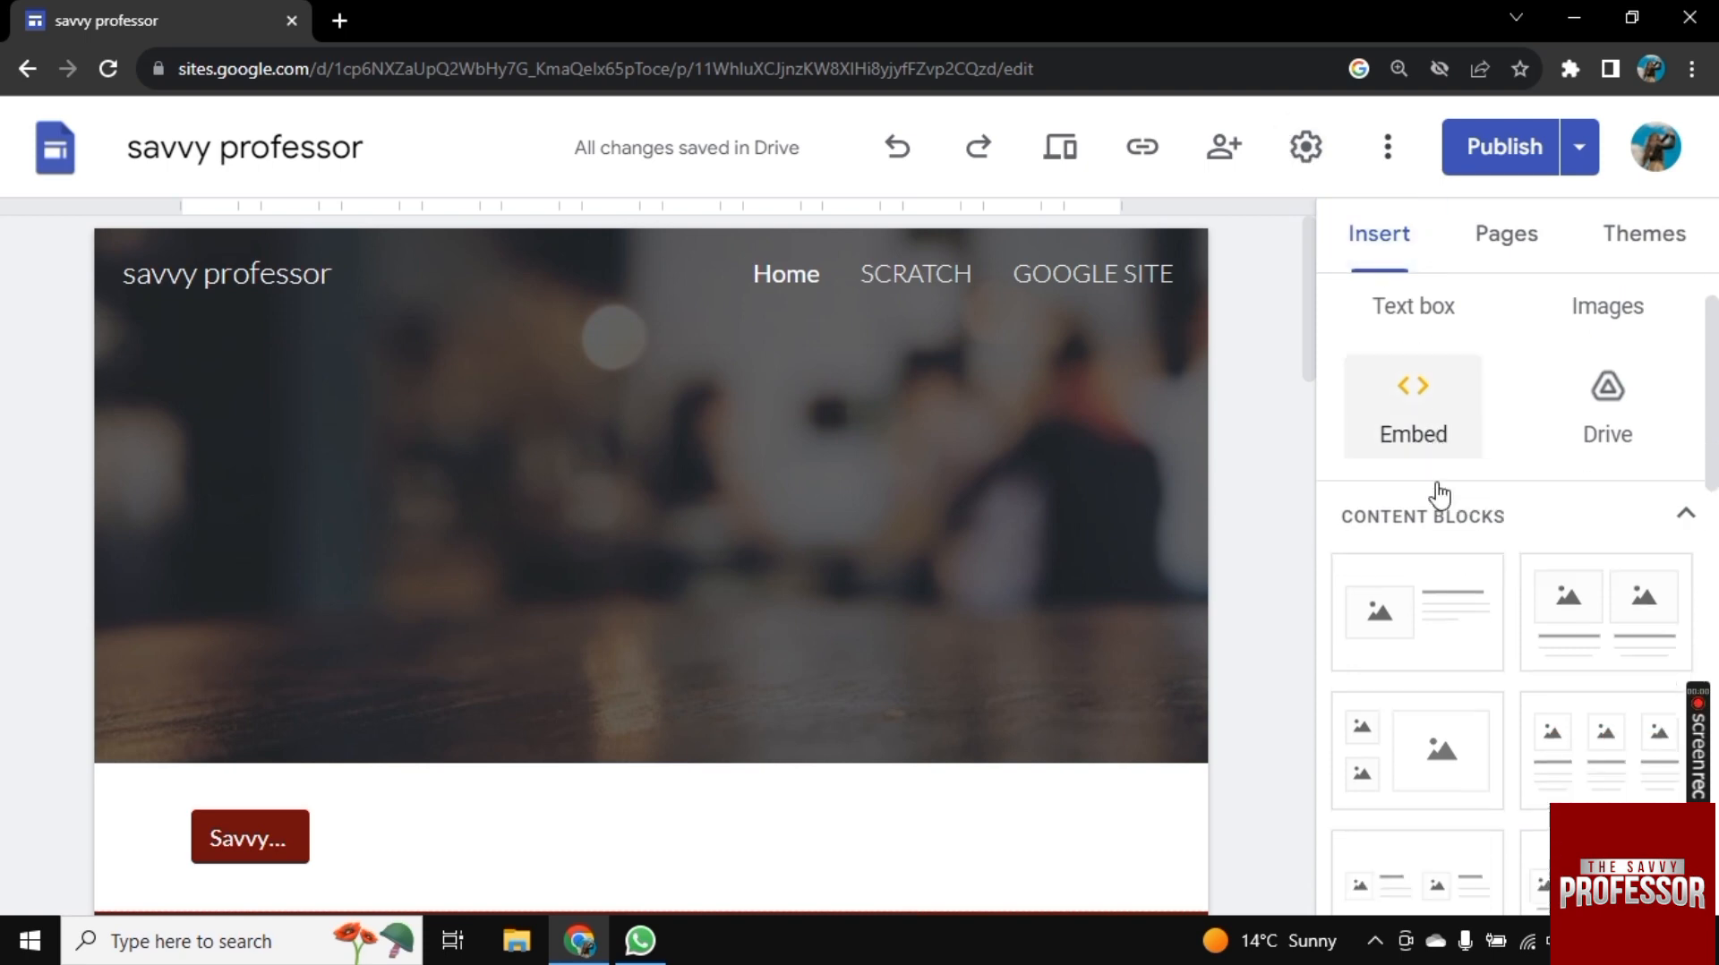
{"action": "scroll", "scroll_direction": "down", "scroll_amount": 3}
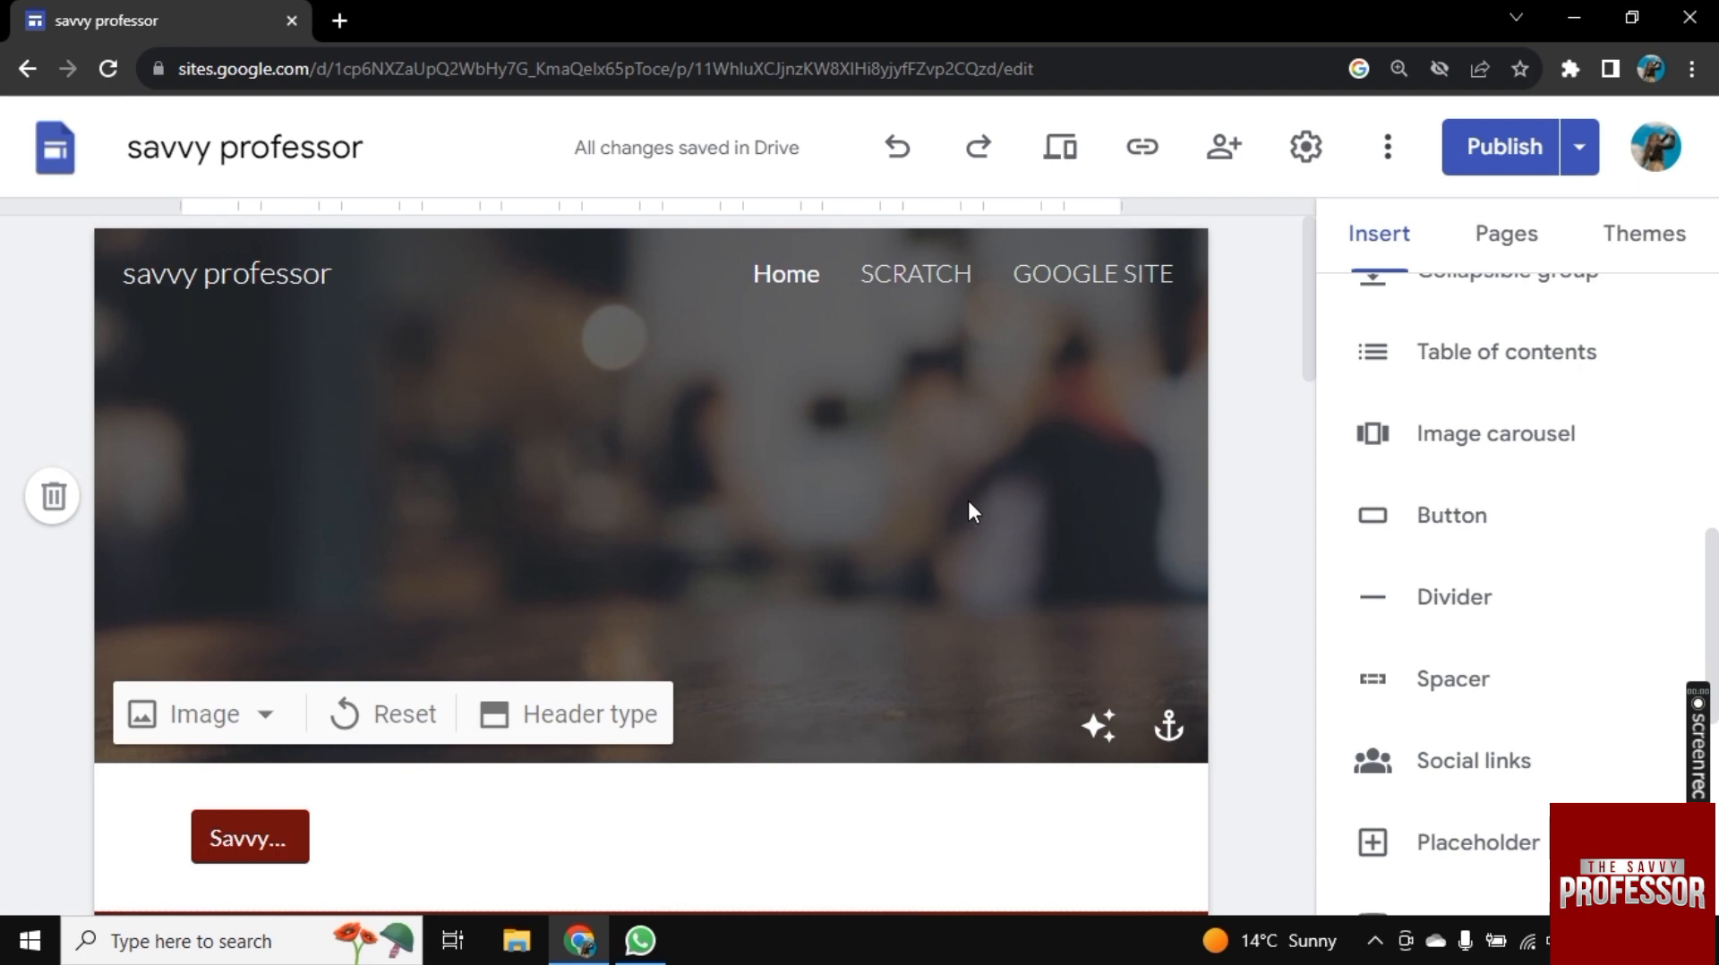
{"action": "left_click", "coordinate": [1453, 515]}
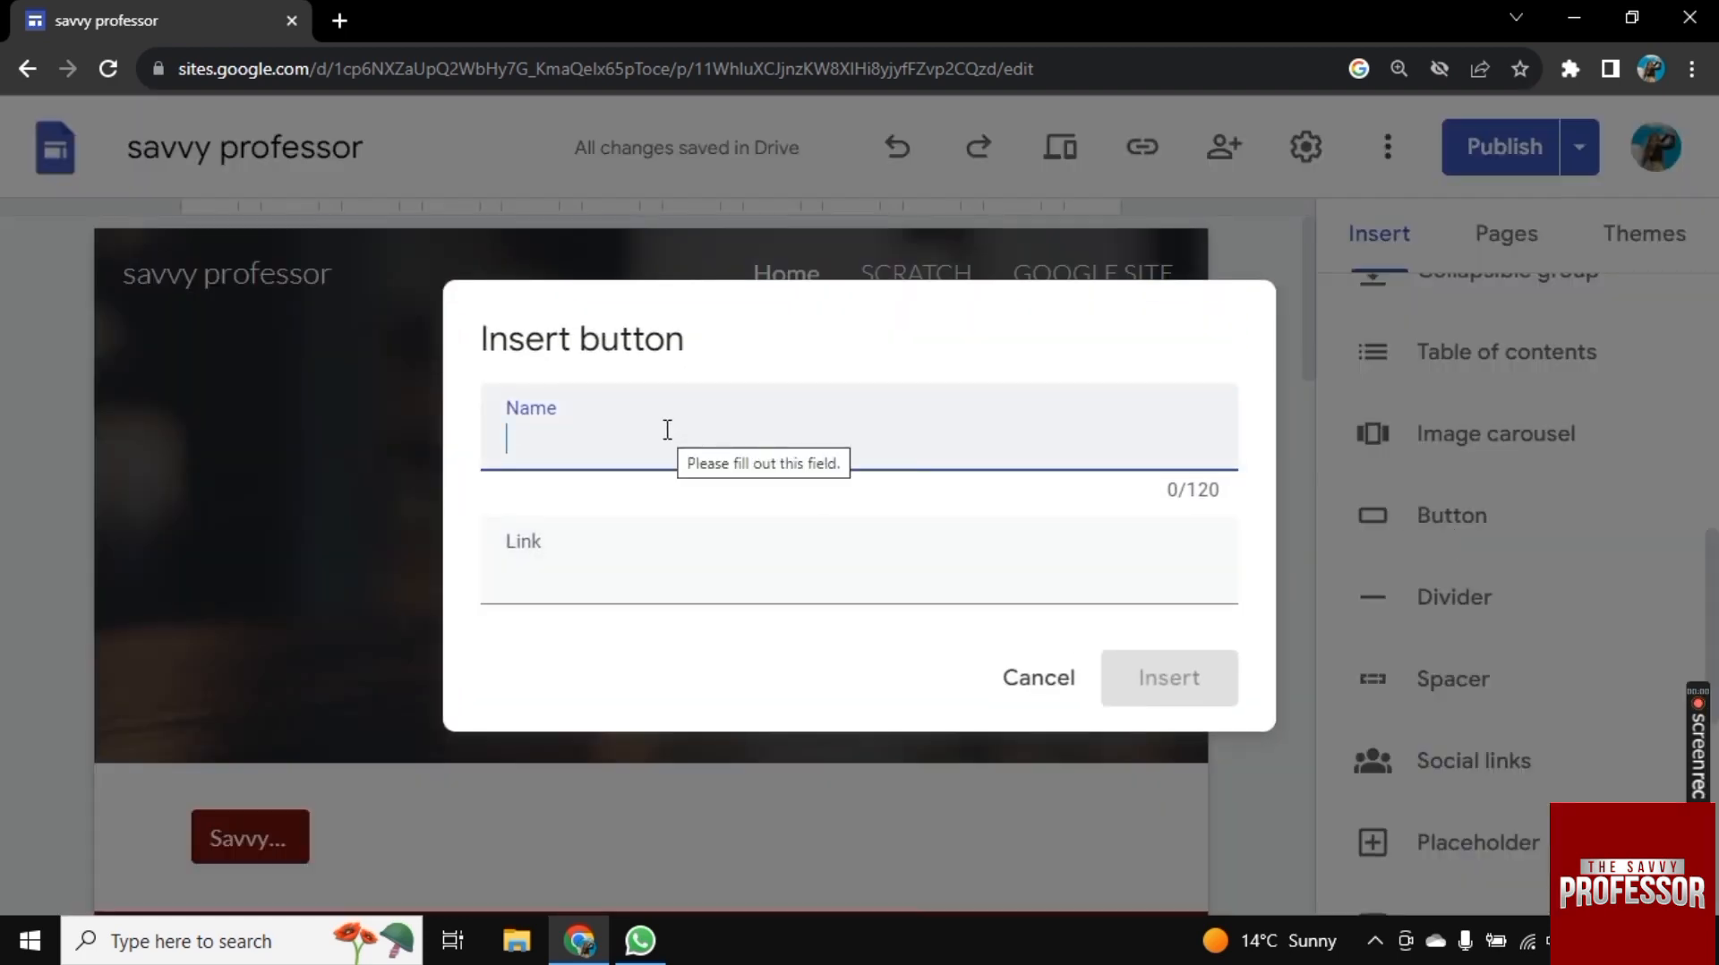
{"action": "type", "text": "ADD BOR"}
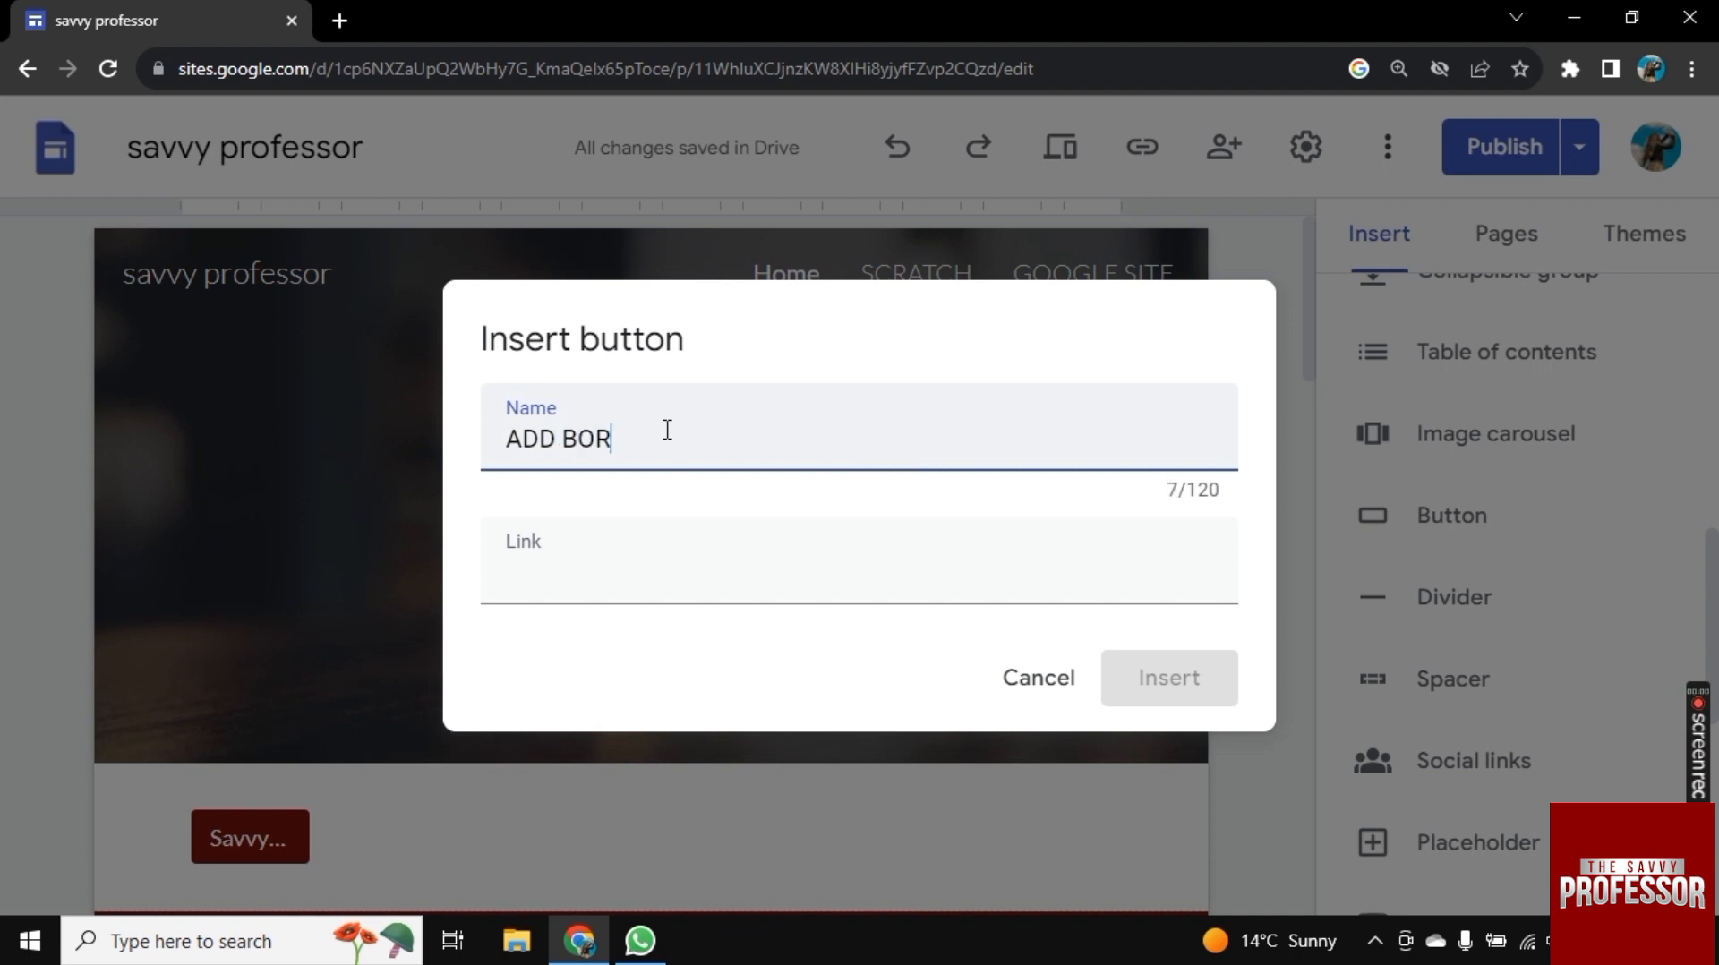
{"action": "type", "text": "DERS"}
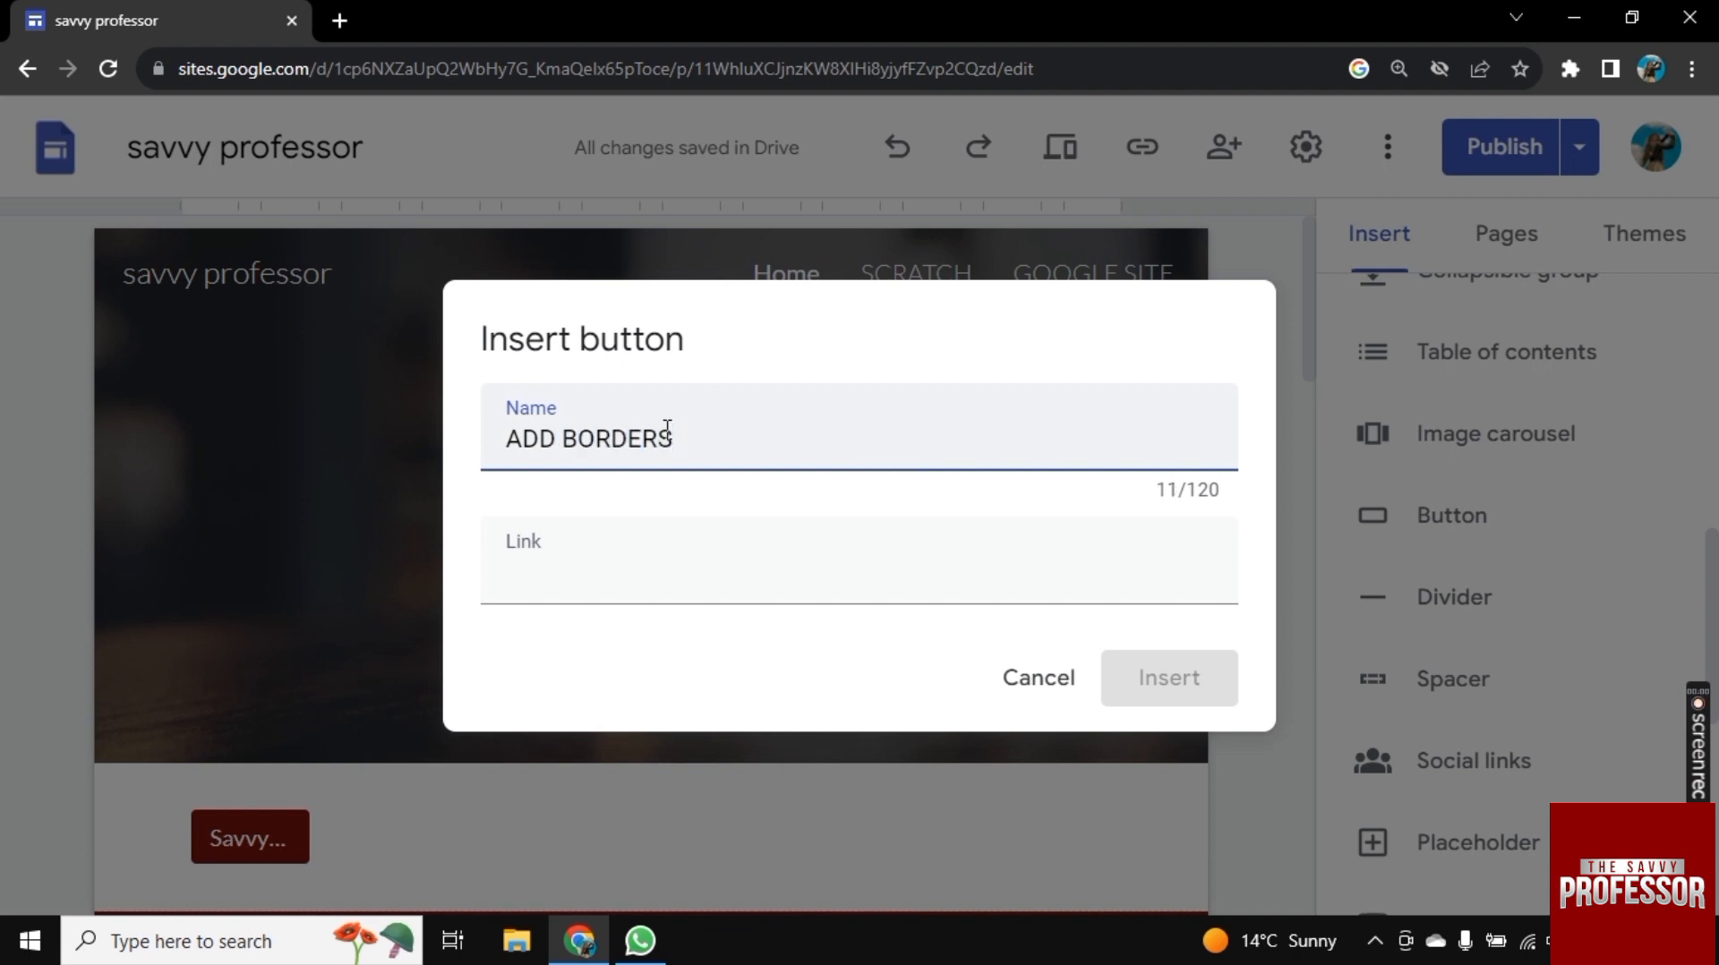
{"action": "type", "text": "IN GOOGLE S"}
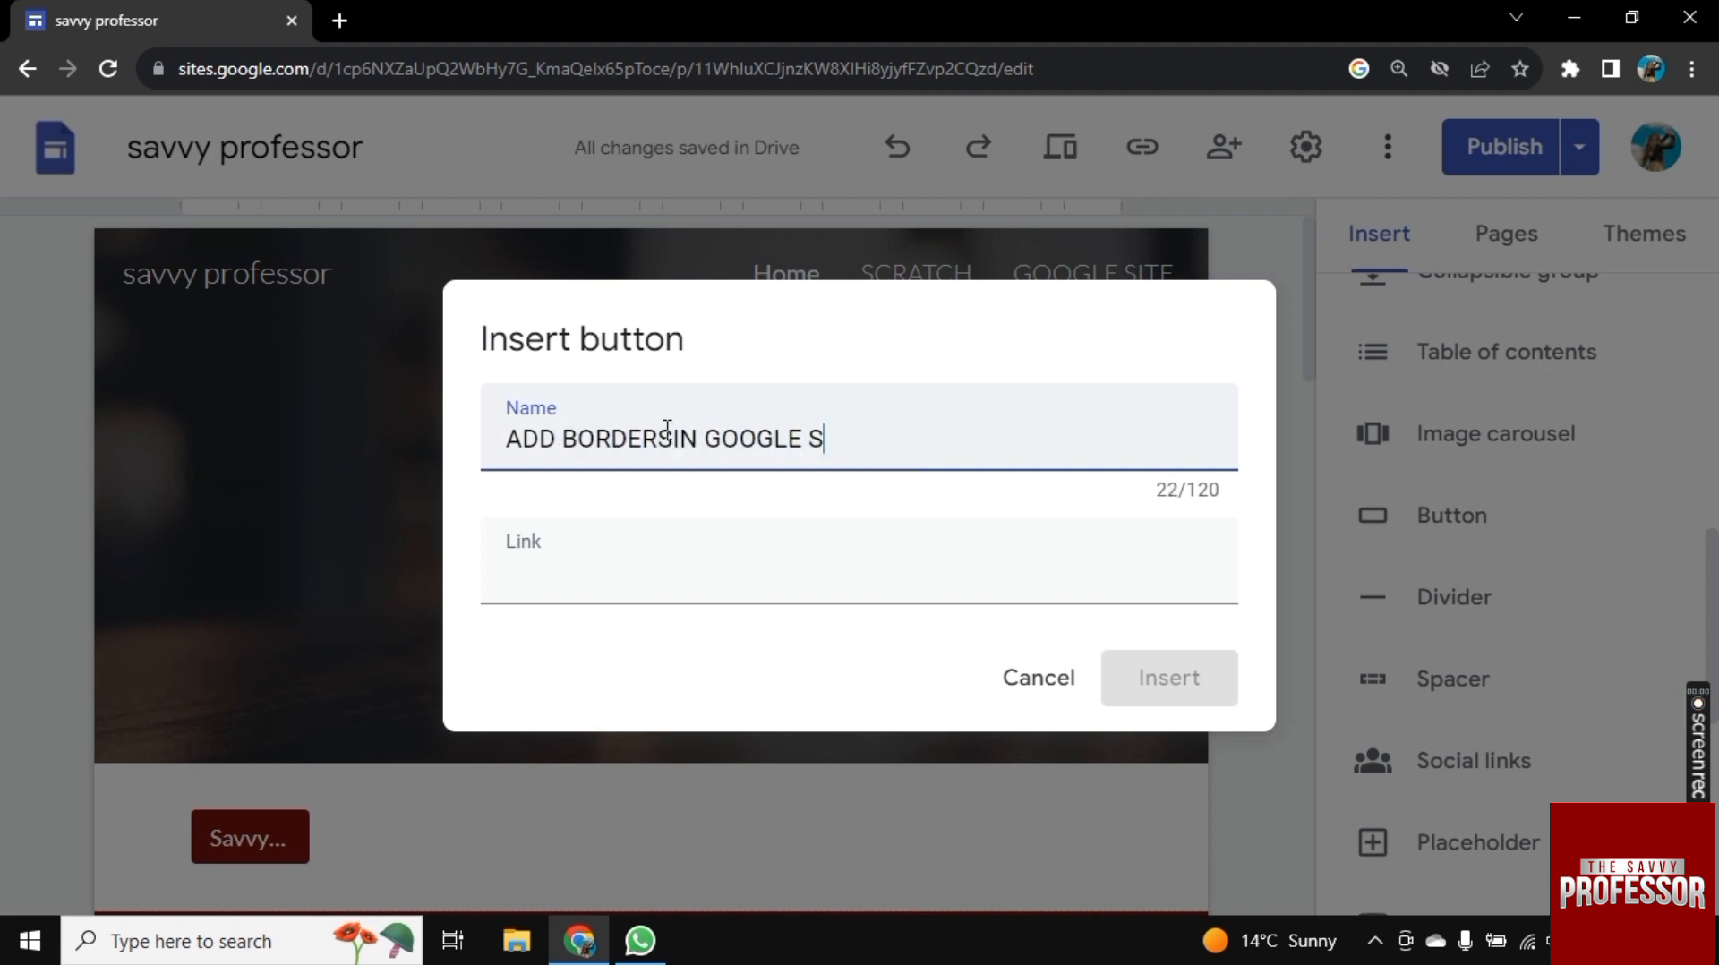
{"action": "type", "text": "ITE"}
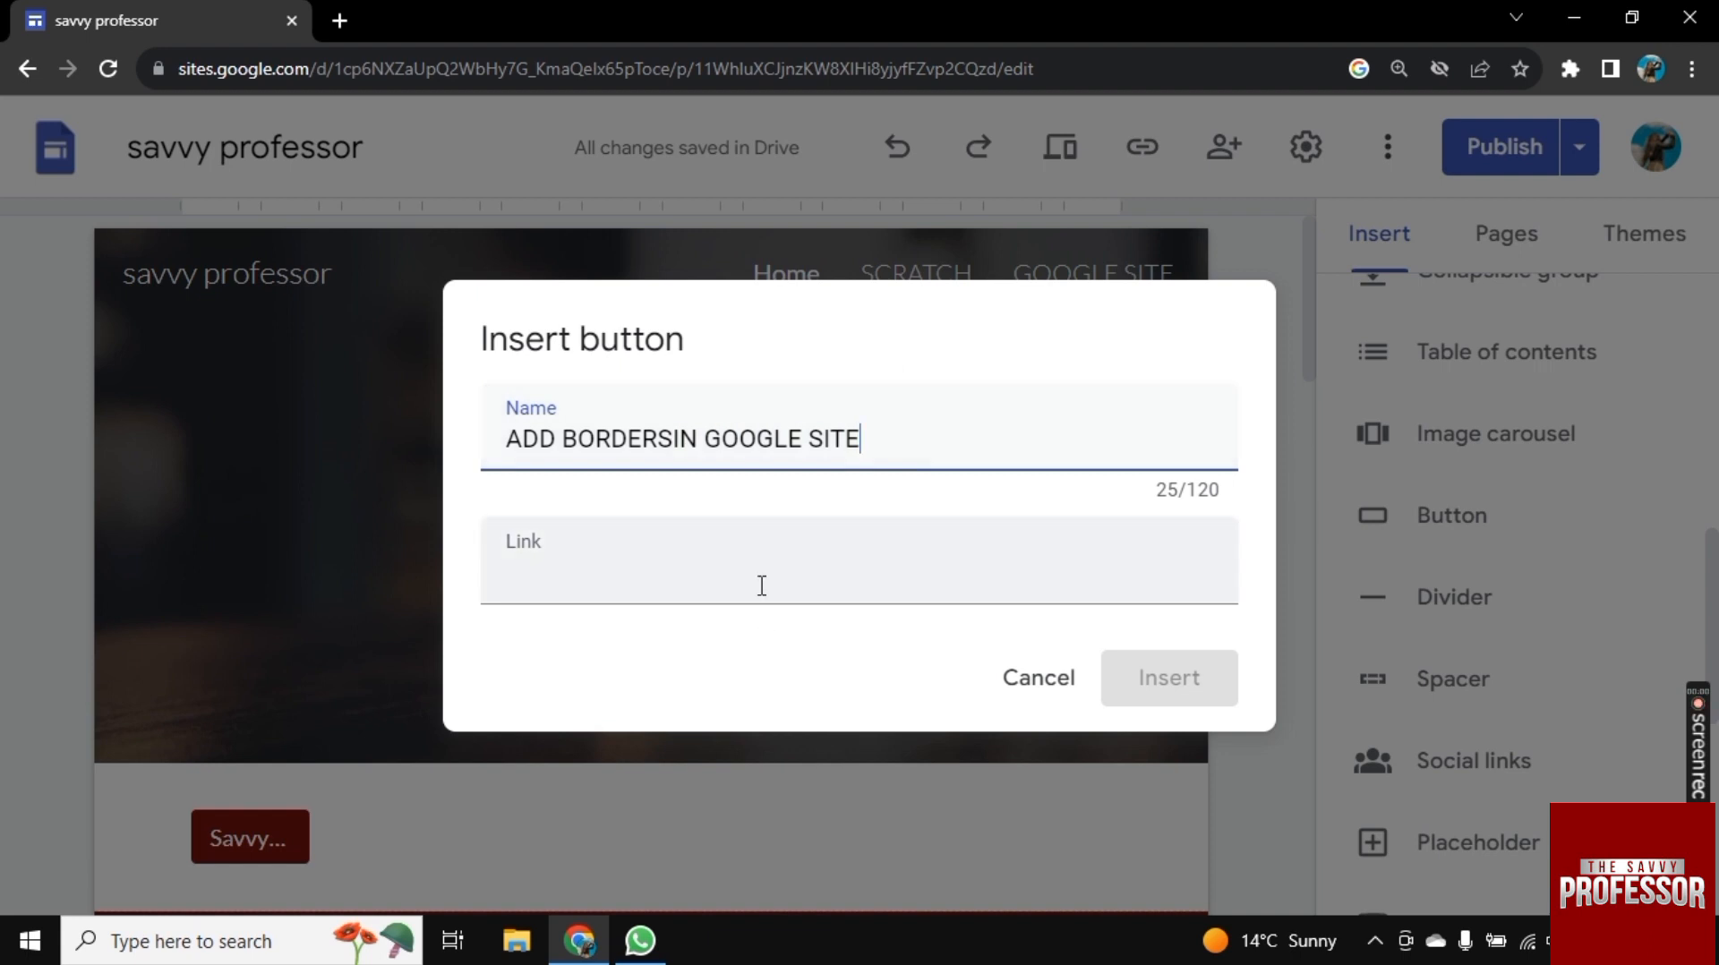
{"action": "type", "text": "e.co"}
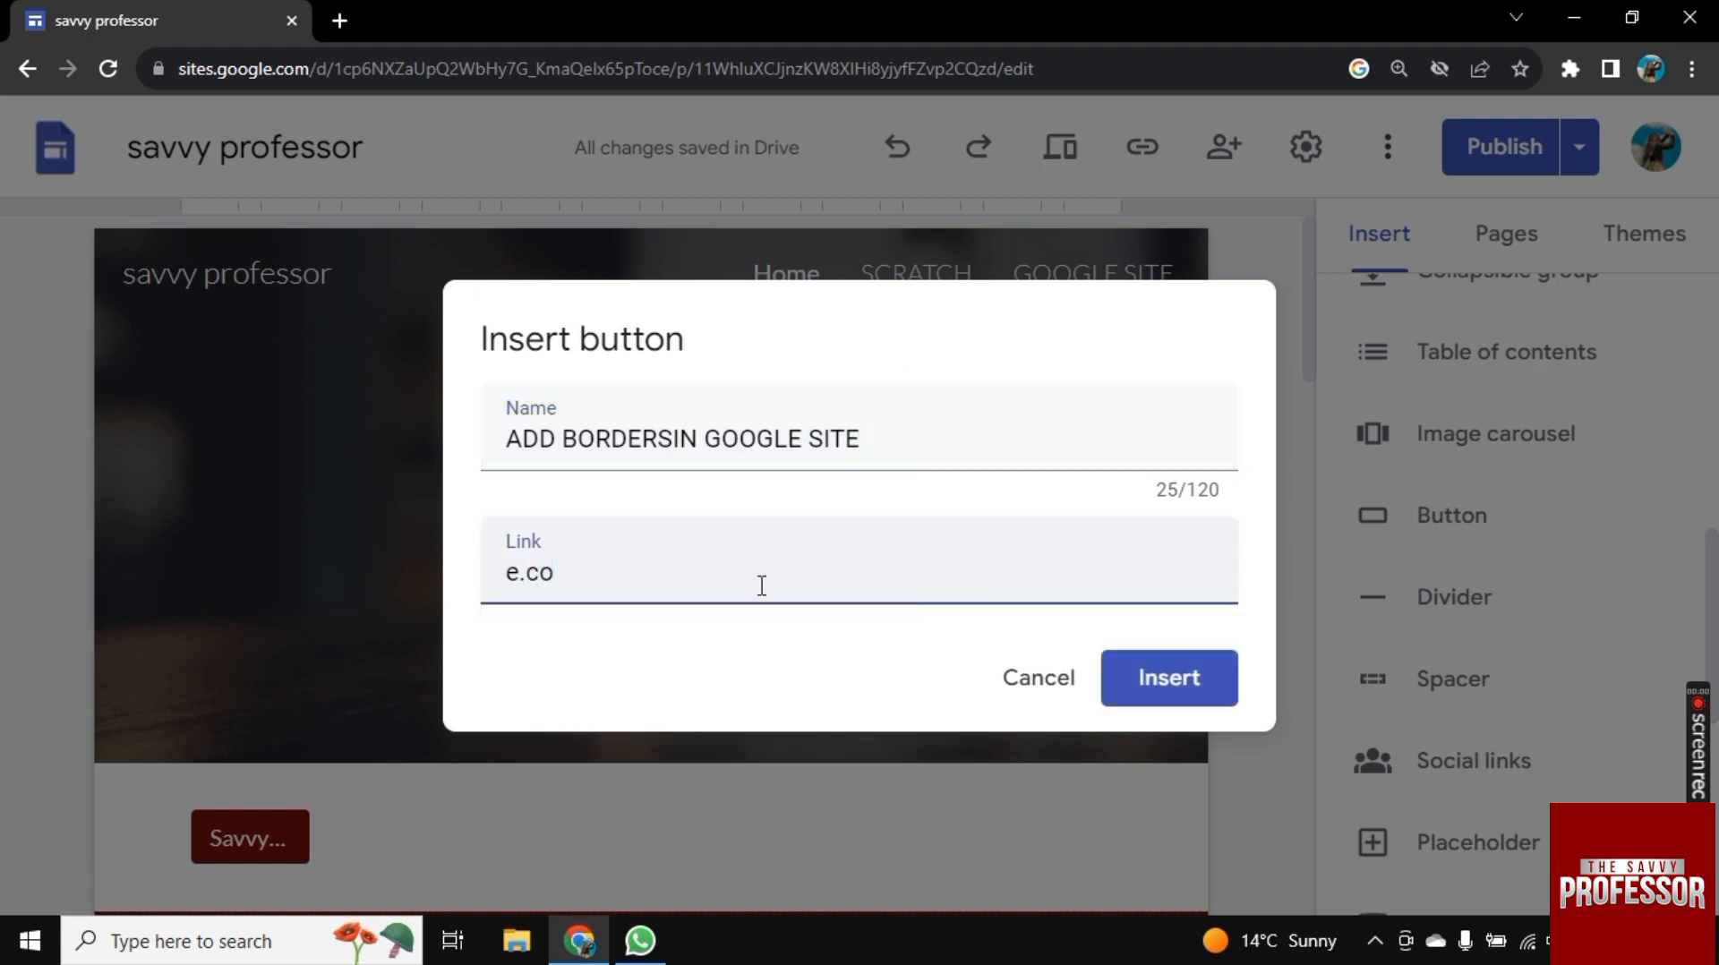
{"action": "type", "text": "m"}
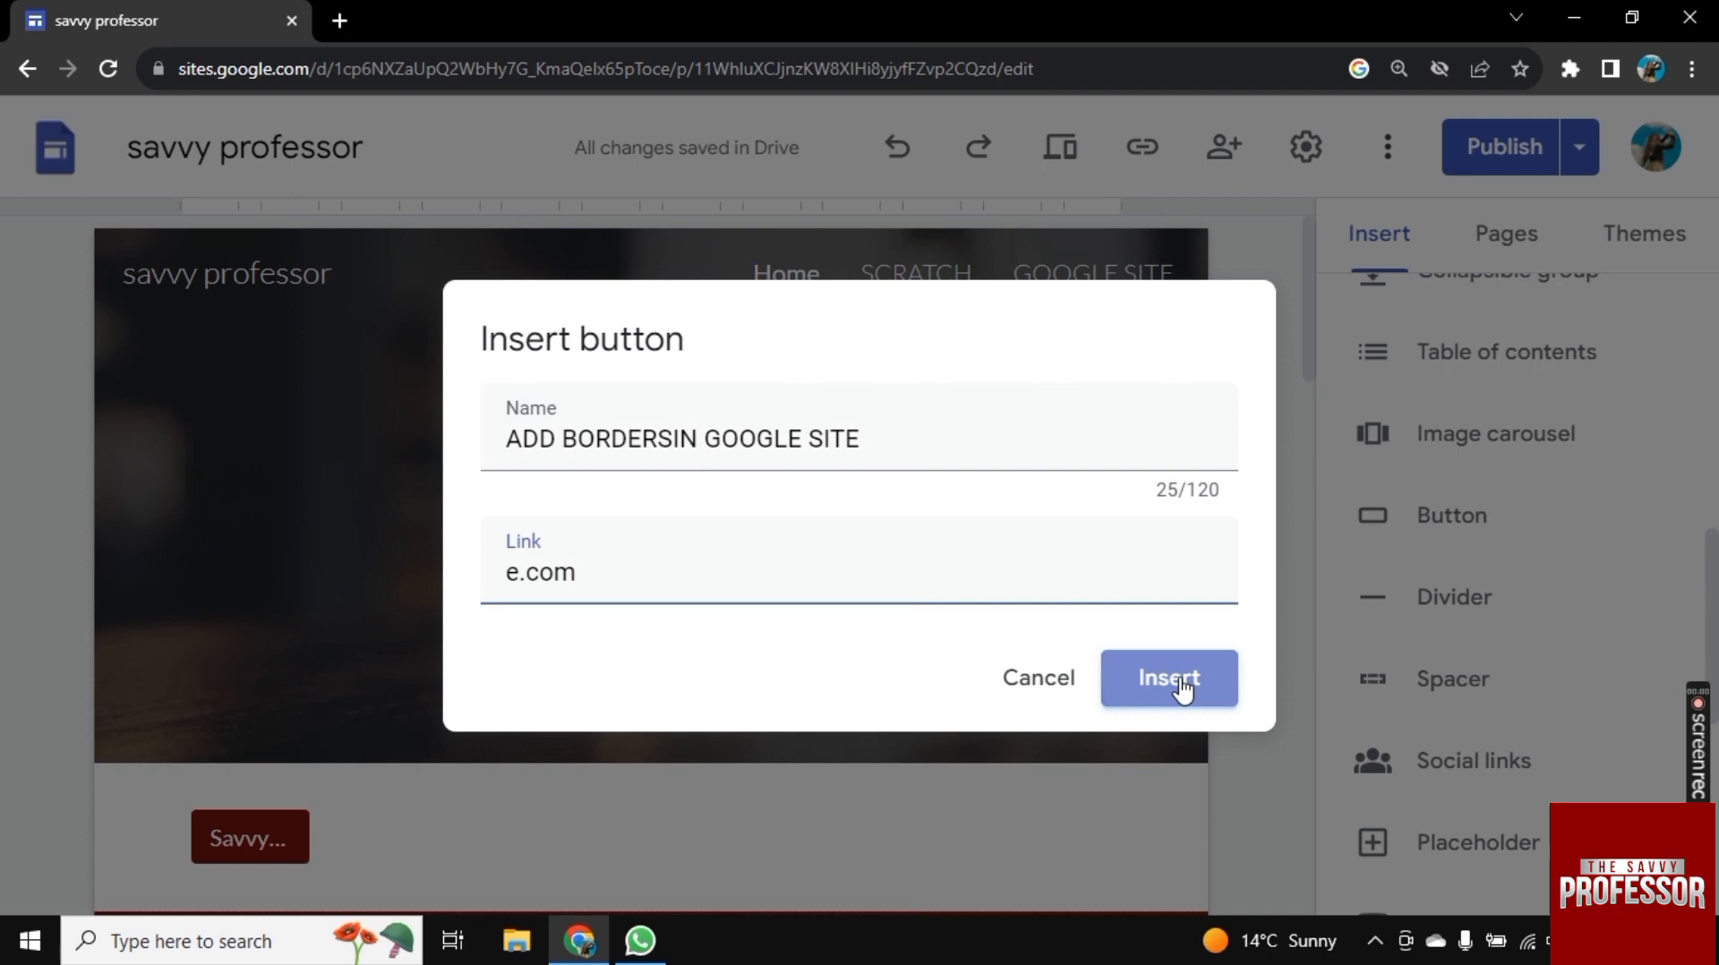
Insert the button into the header and select it to change its style
{"action": "left_click", "coordinate": [1166, 678]}
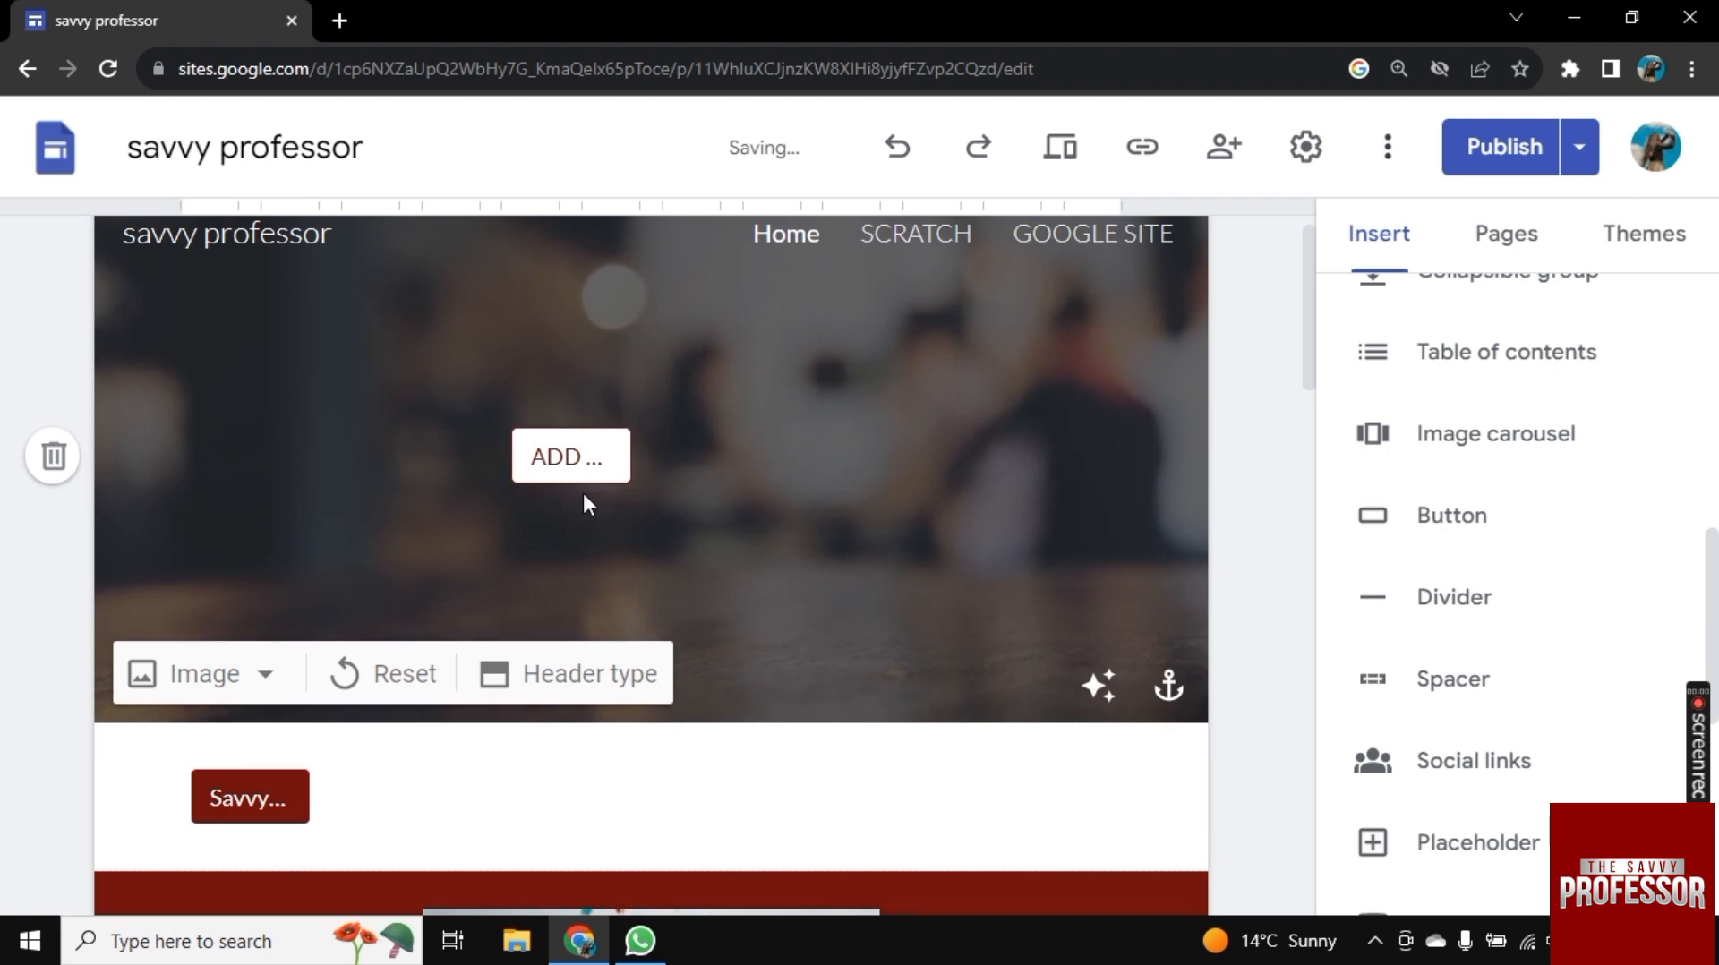
{"action": "left_click", "coordinate": [569, 457]}
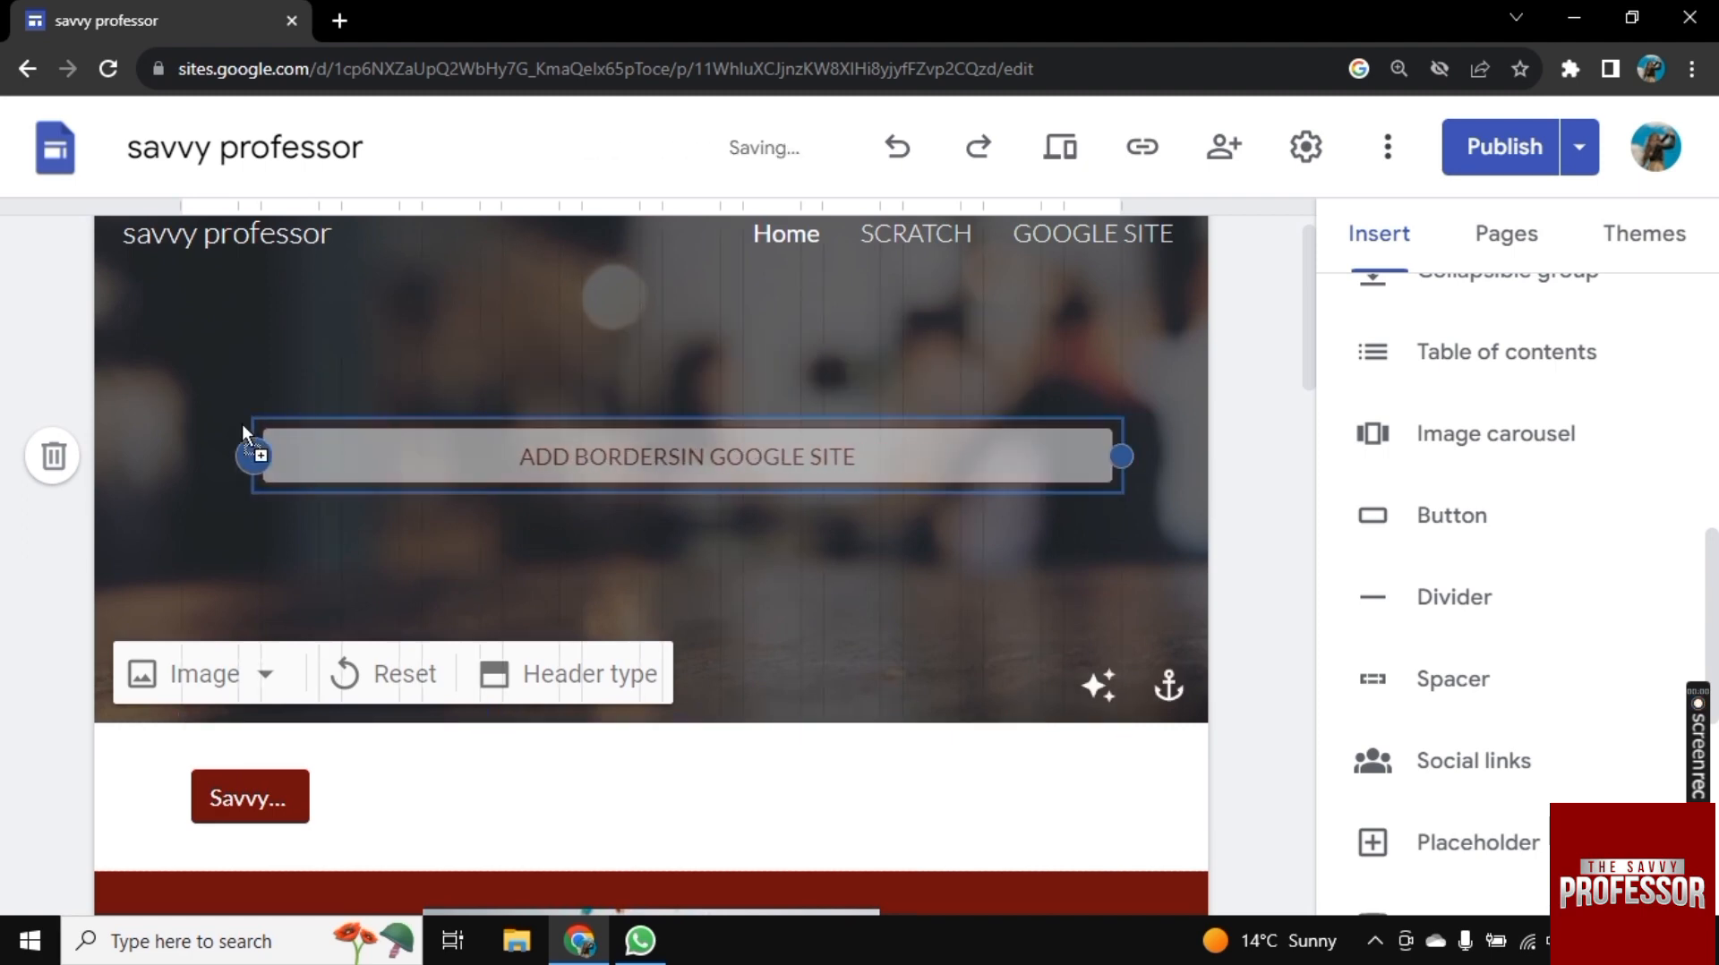
{"action": "left_click", "coordinate": [688, 457]}
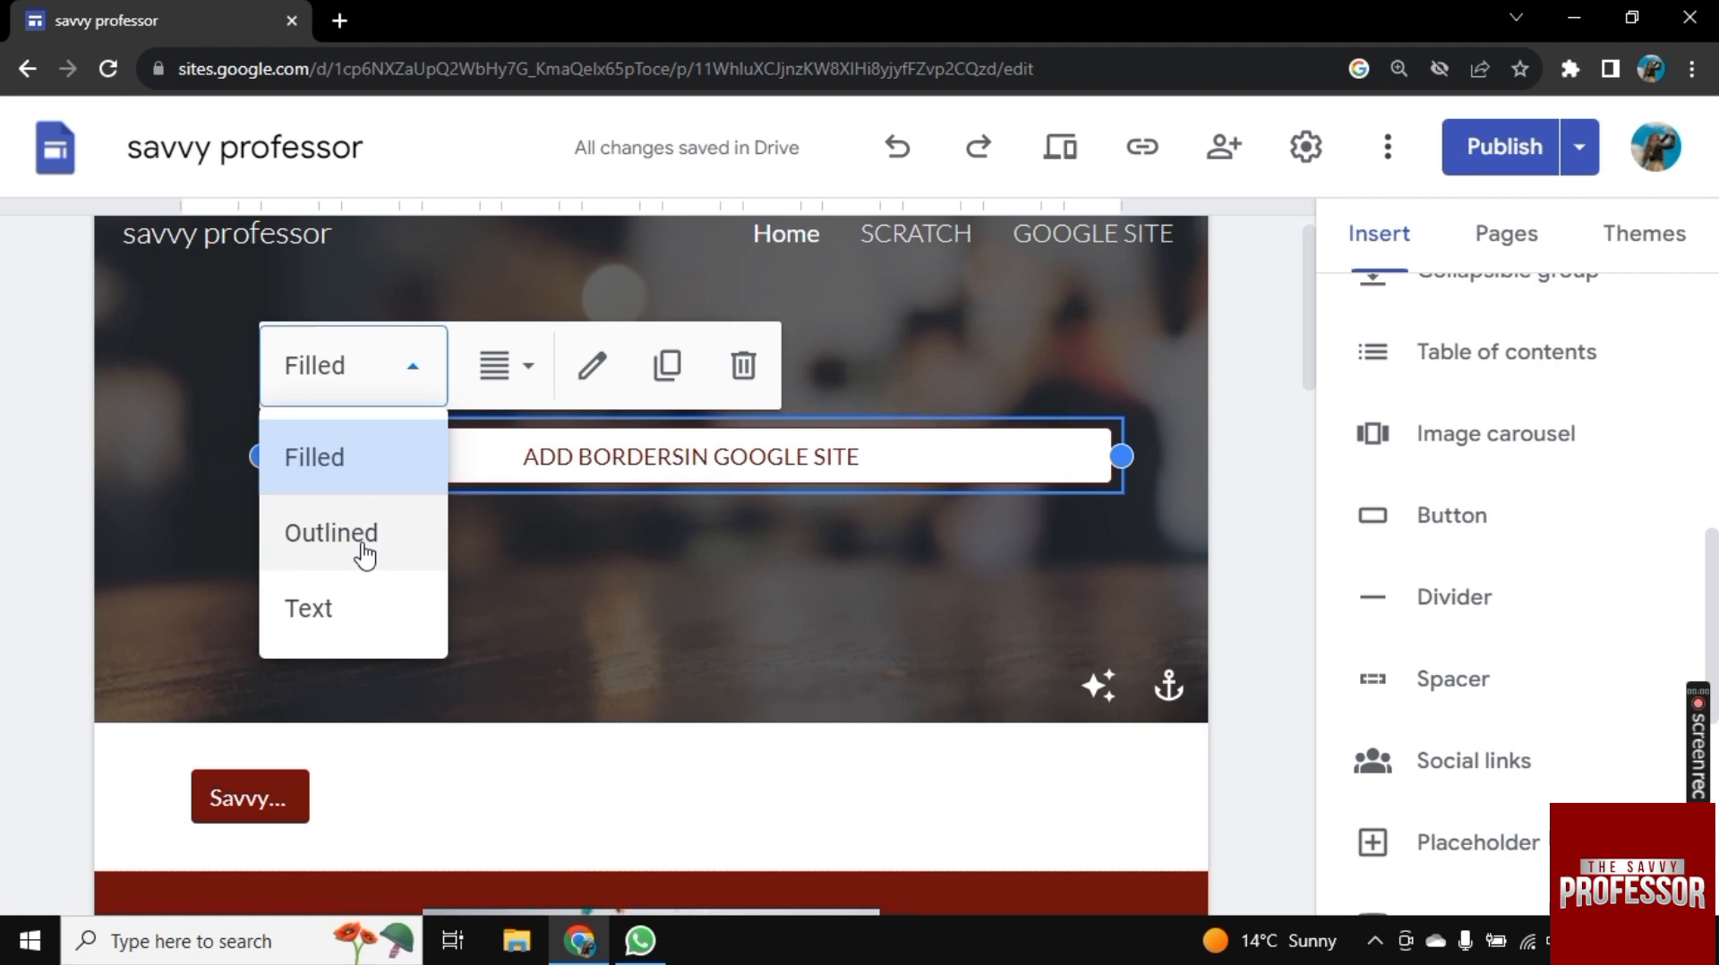
Switch the header button to the Outlined style and place it in the header
{"action": "left_click", "coordinate": [330, 533]}
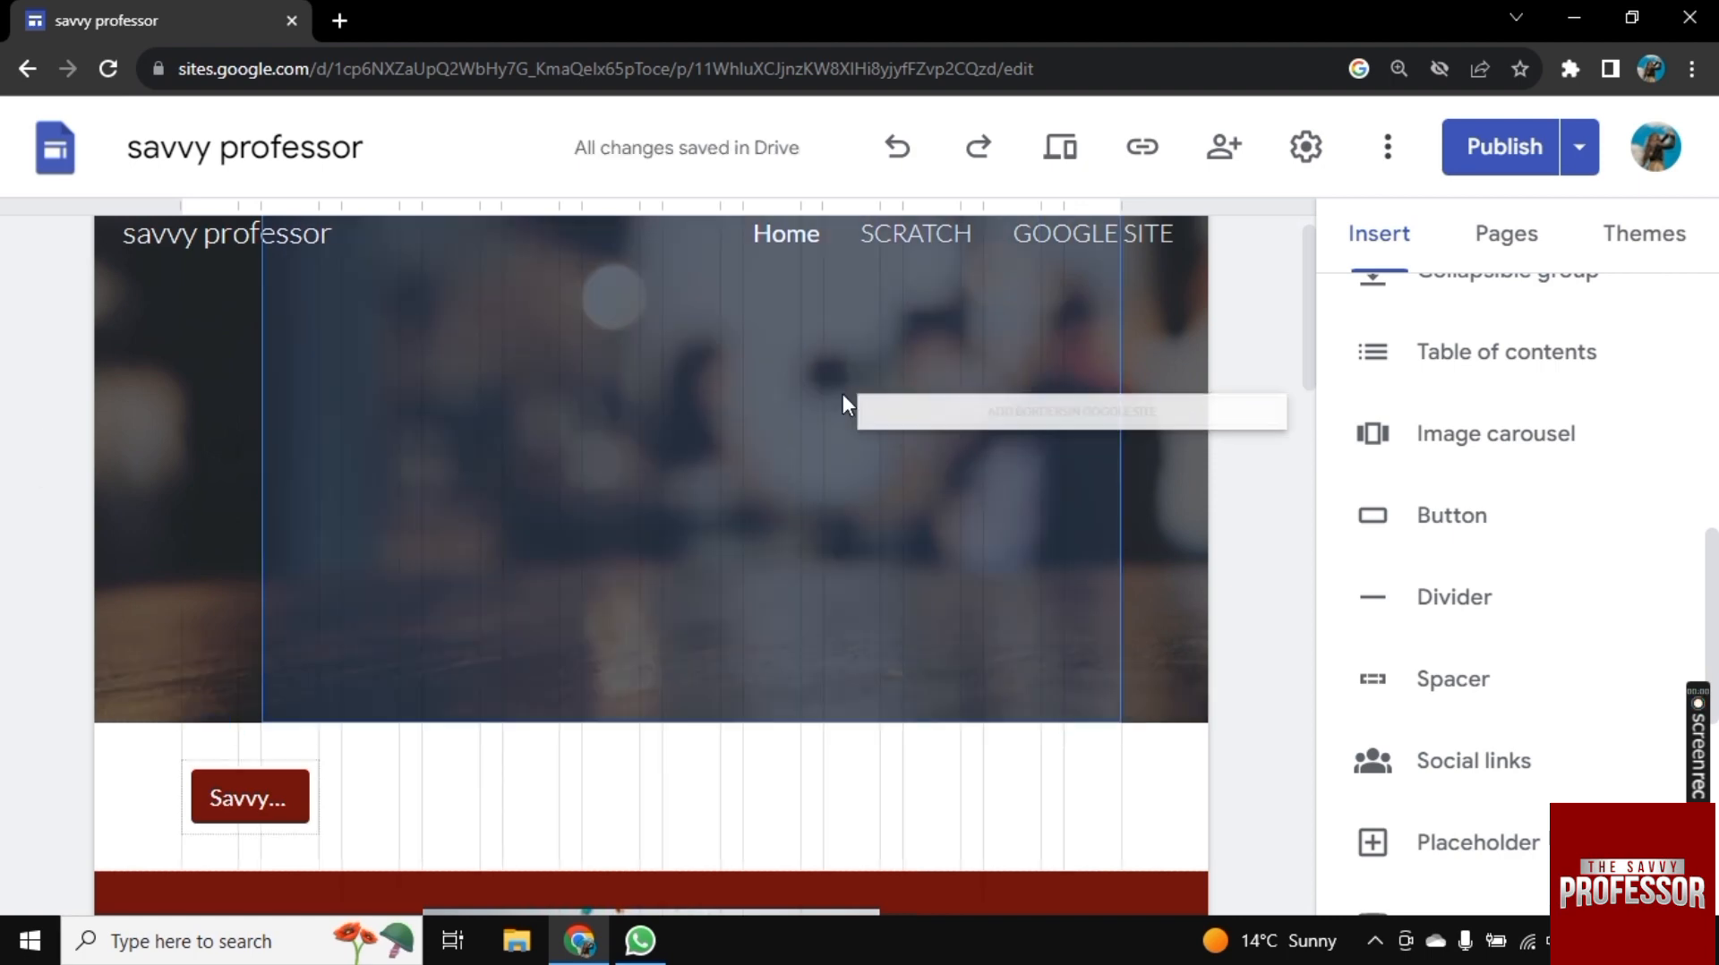
{"action": "left_click", "coordinate": [1074, 412]}
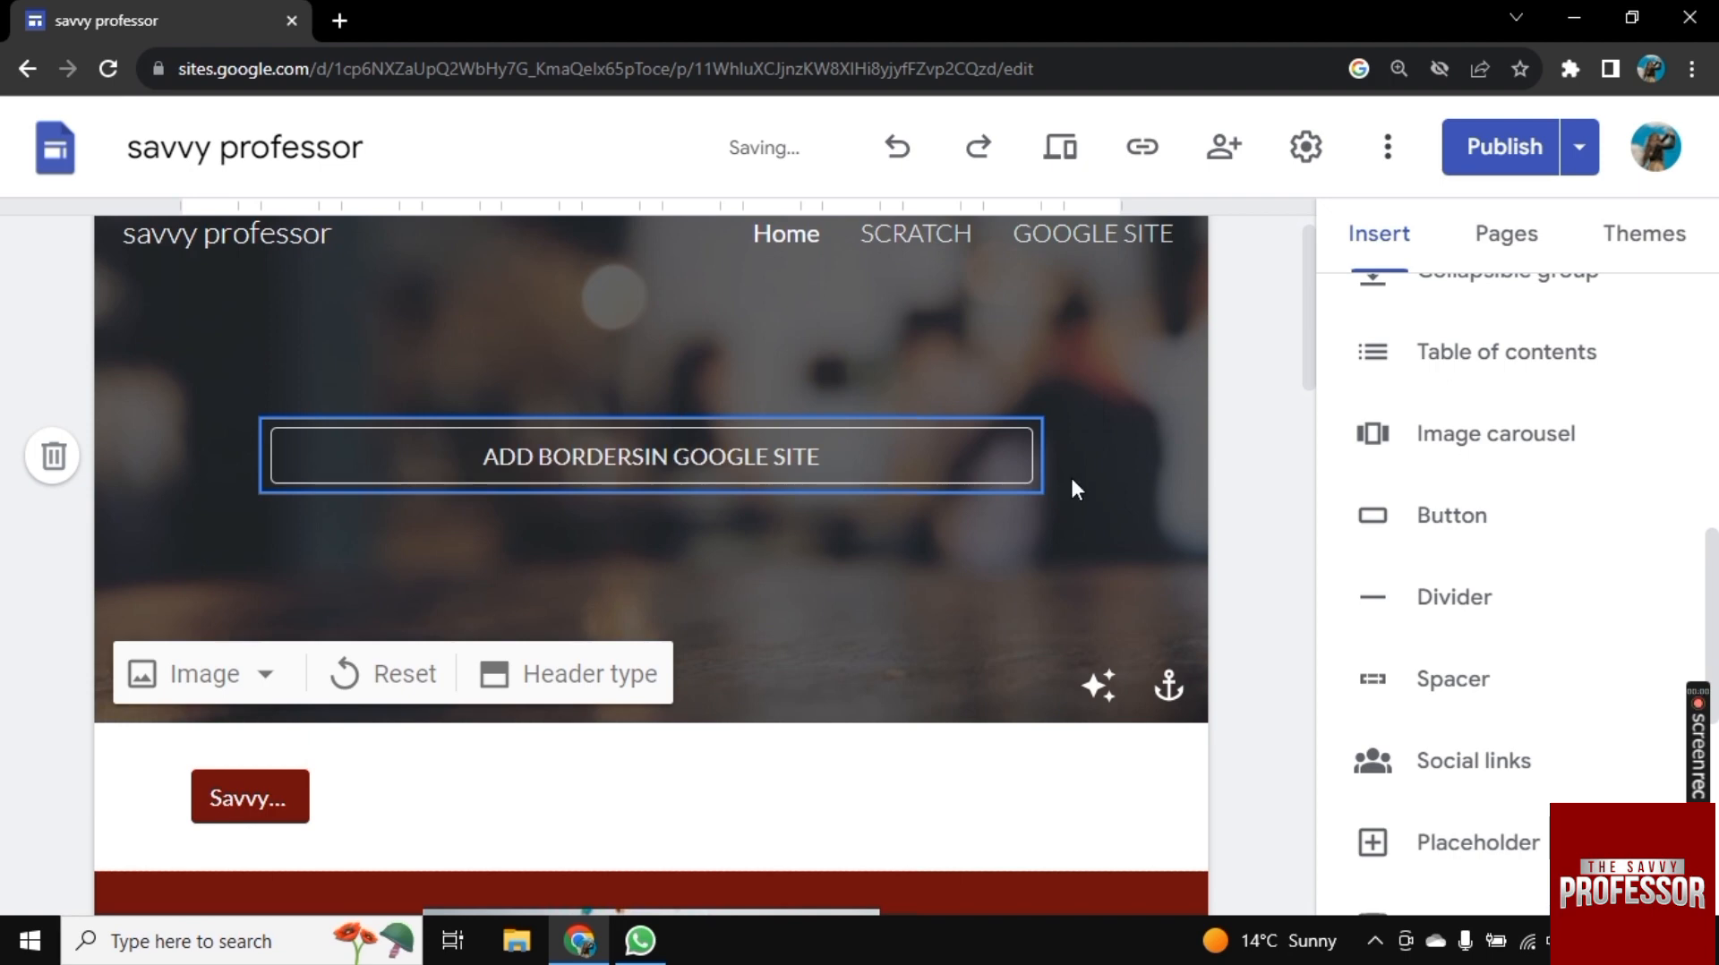